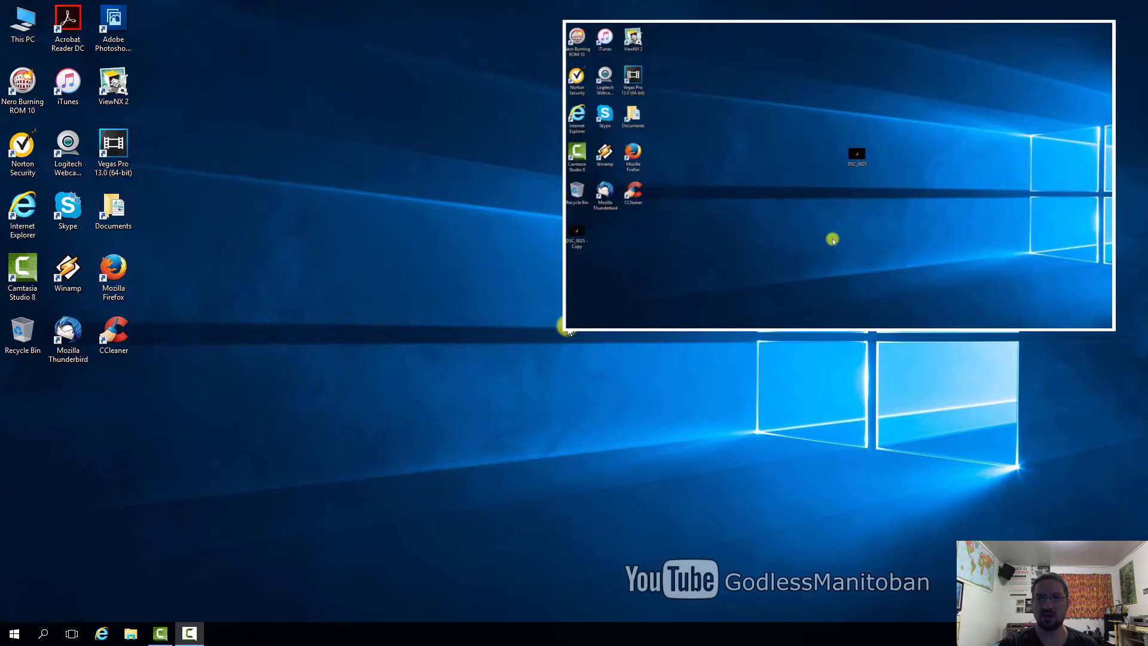
Open File Explorer at This PC with the View ribbon options showing.
right_click(833, 239)
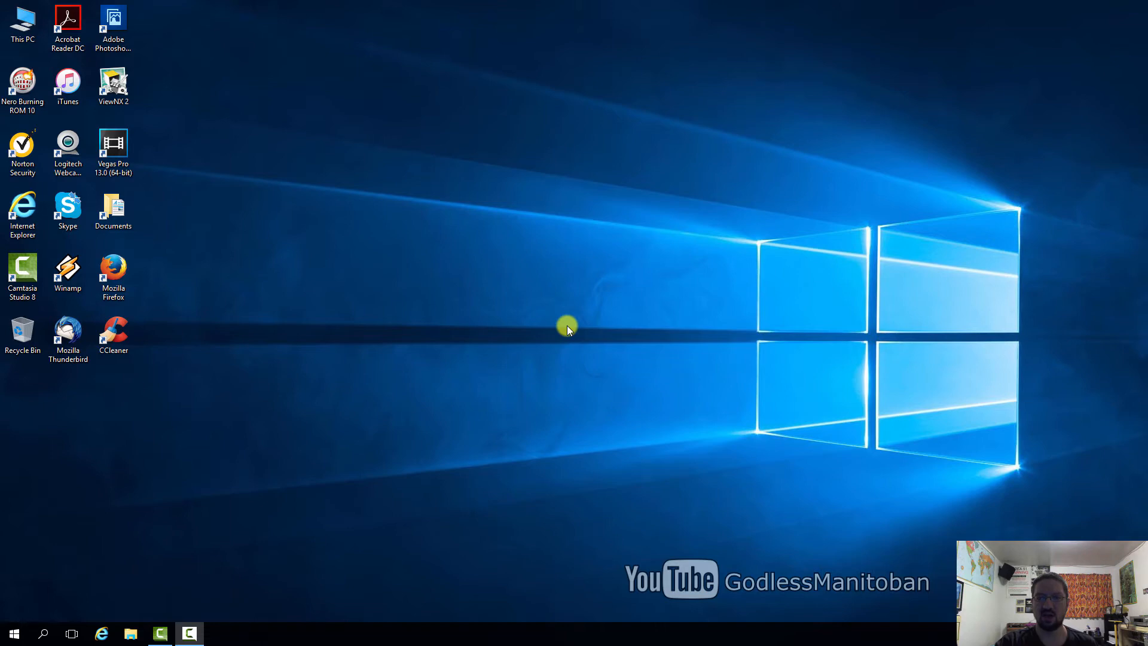
mouse_move(524, 341)
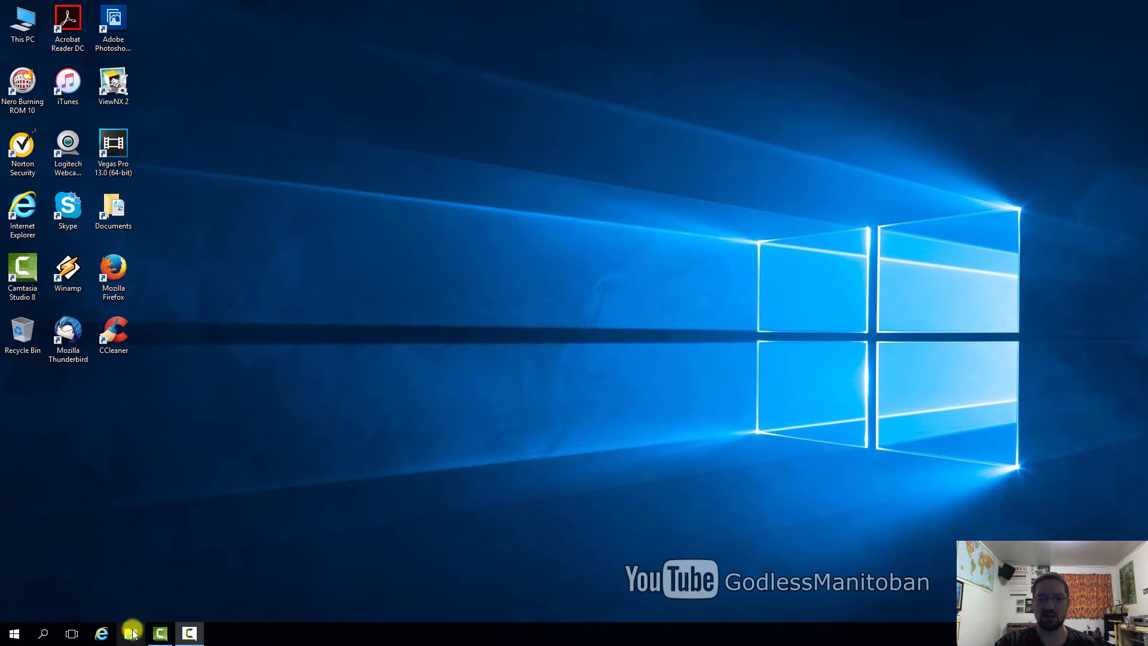
left_click(130, 632)
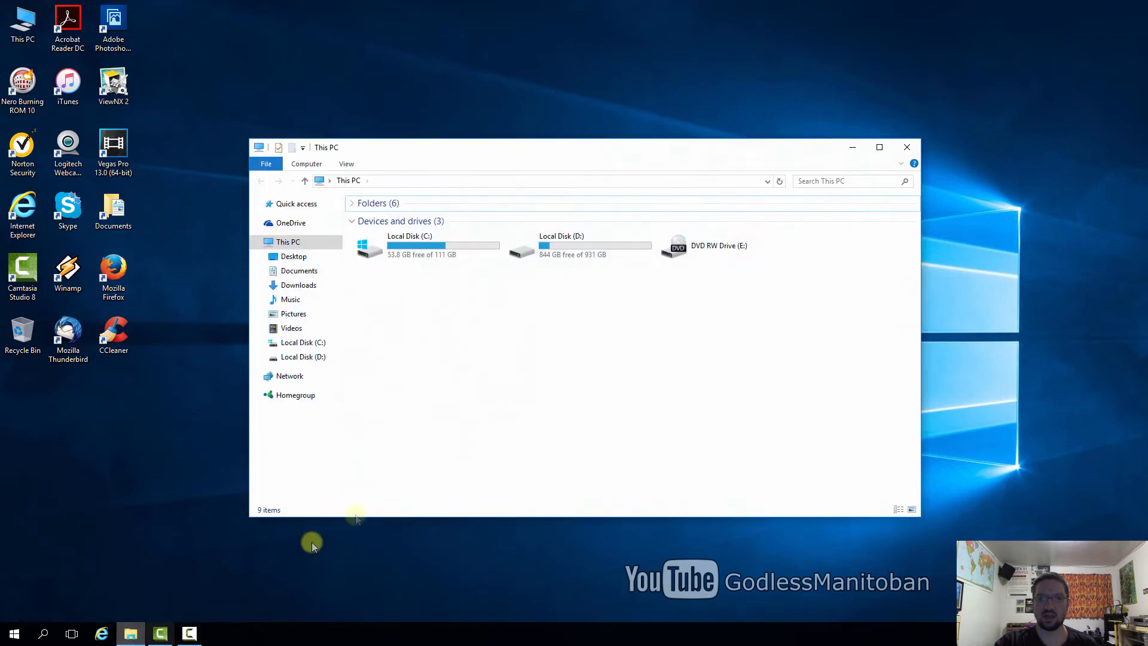
left_click(347, 163)
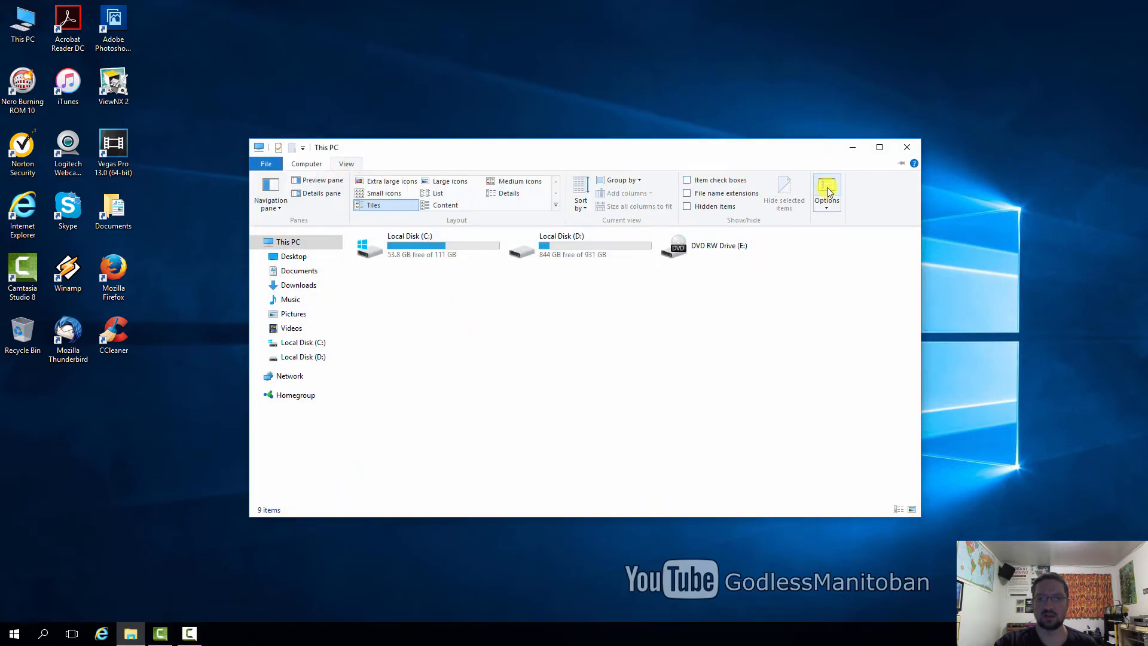
Restore the General folder options to their defaults and apply them.
left_click(826, 194)
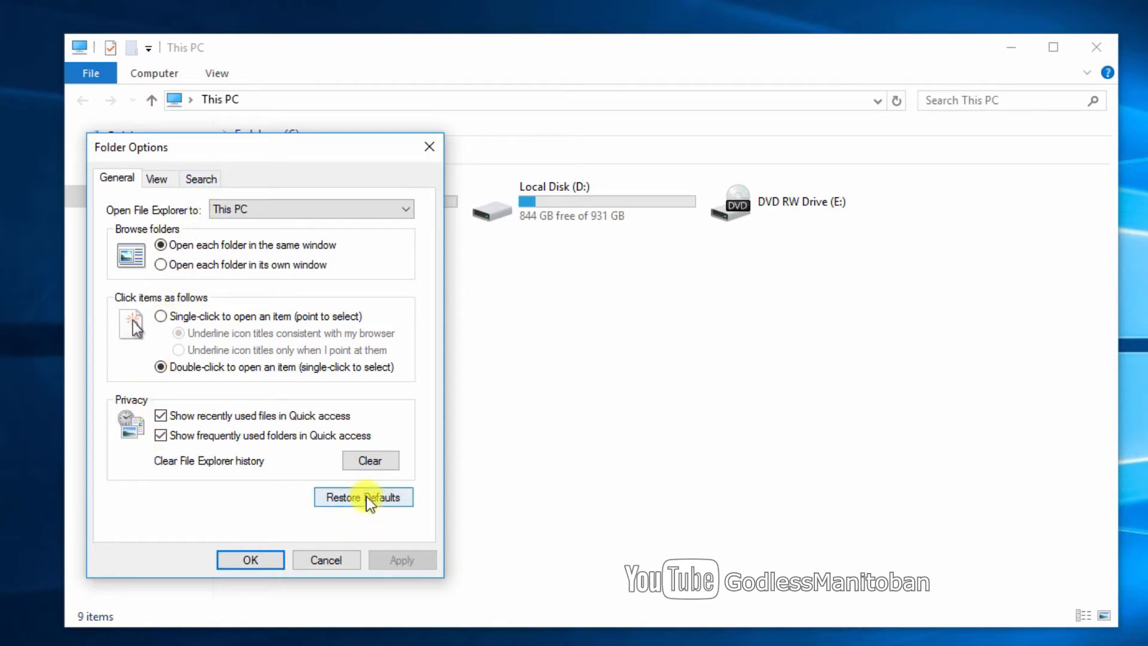
left_click(363, 496)
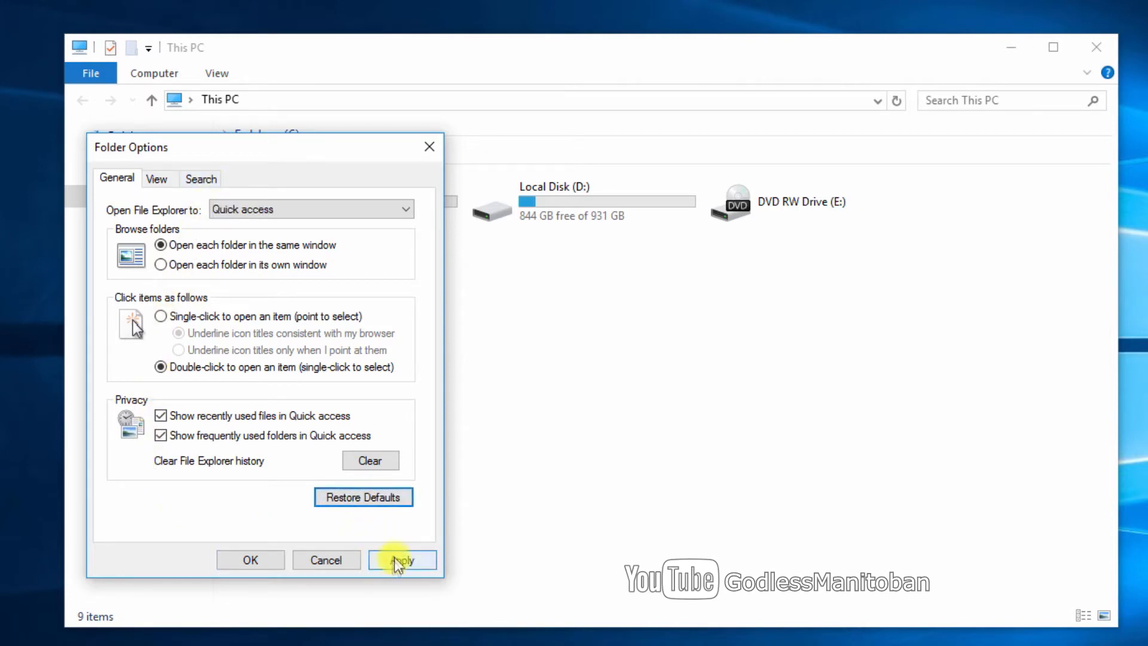
left_click(402, 560)
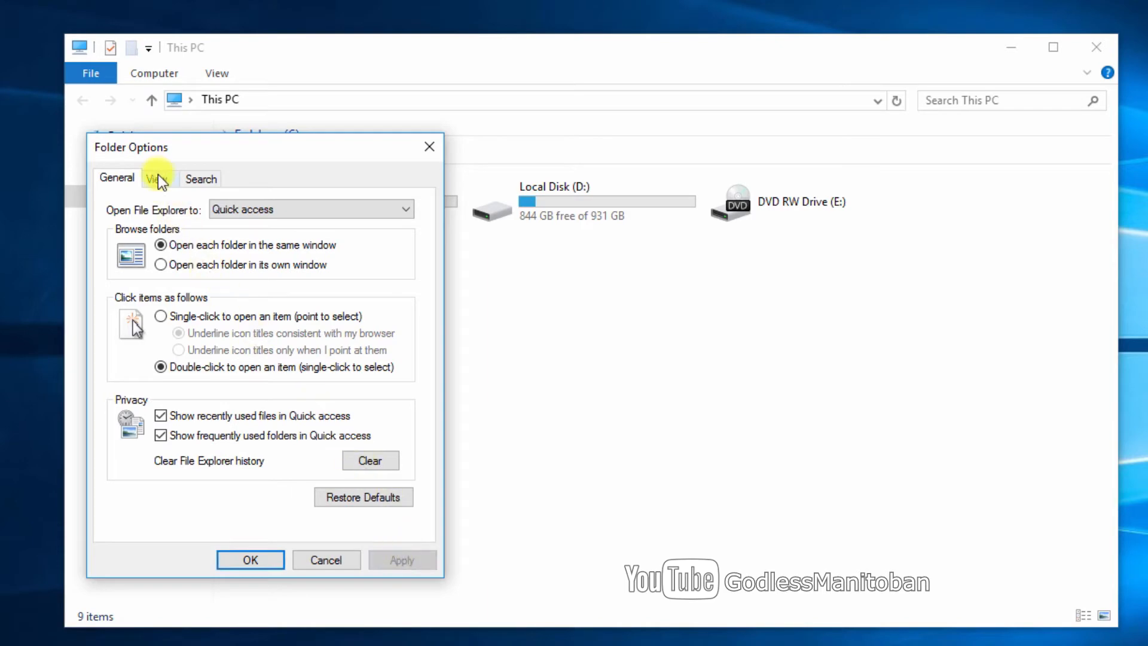
Restore the View tab defaults, confirm Folder Options with OK, and close File Explorer.
left_click(156, 178)
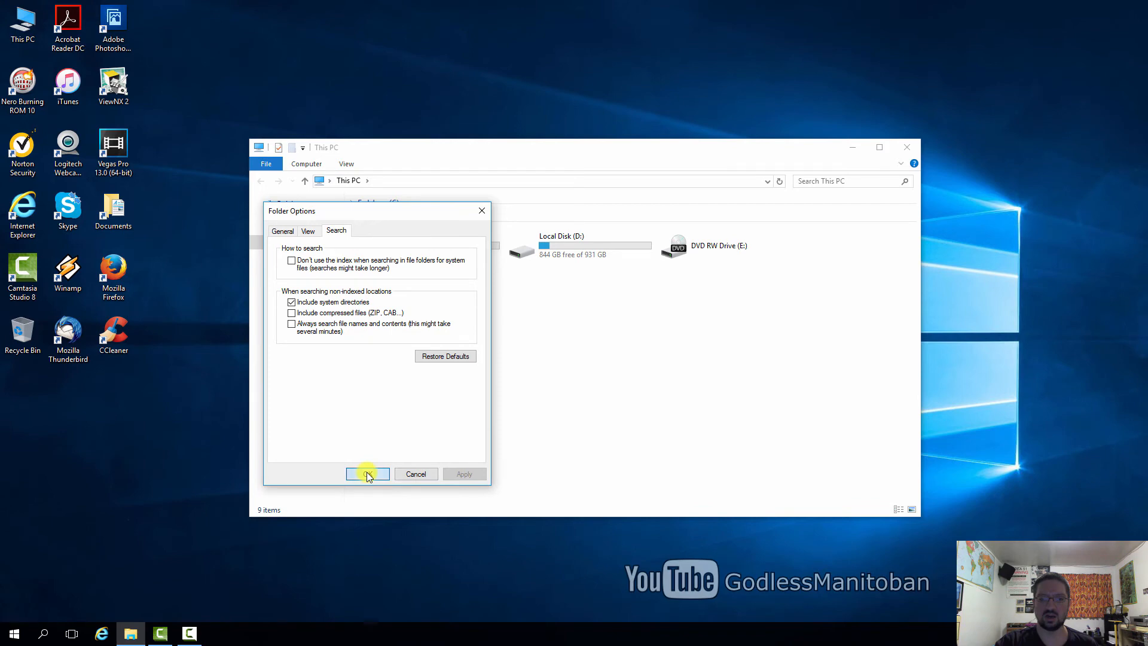
left_click(367, 473)
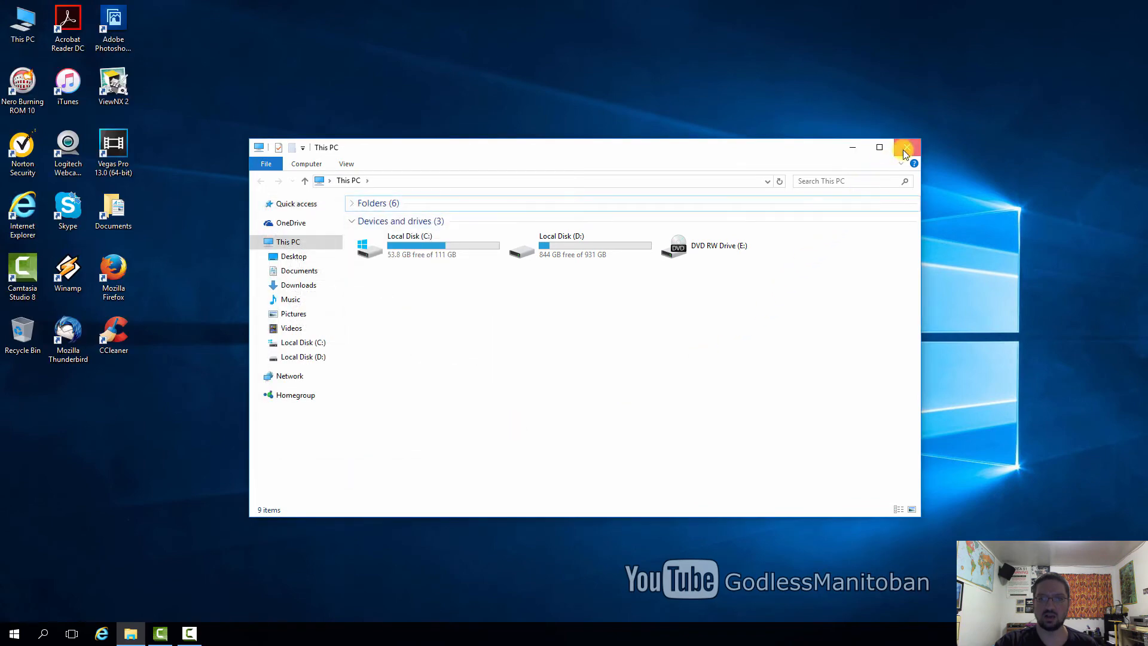
left_click(907, 147)
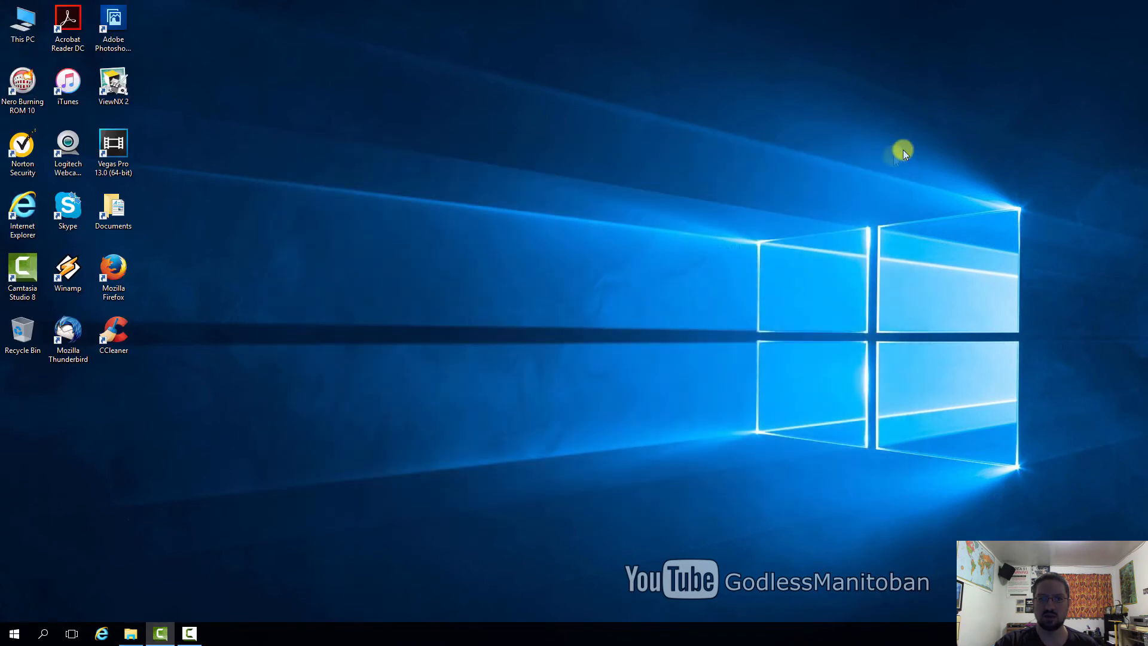
mouse_move(545, 306)
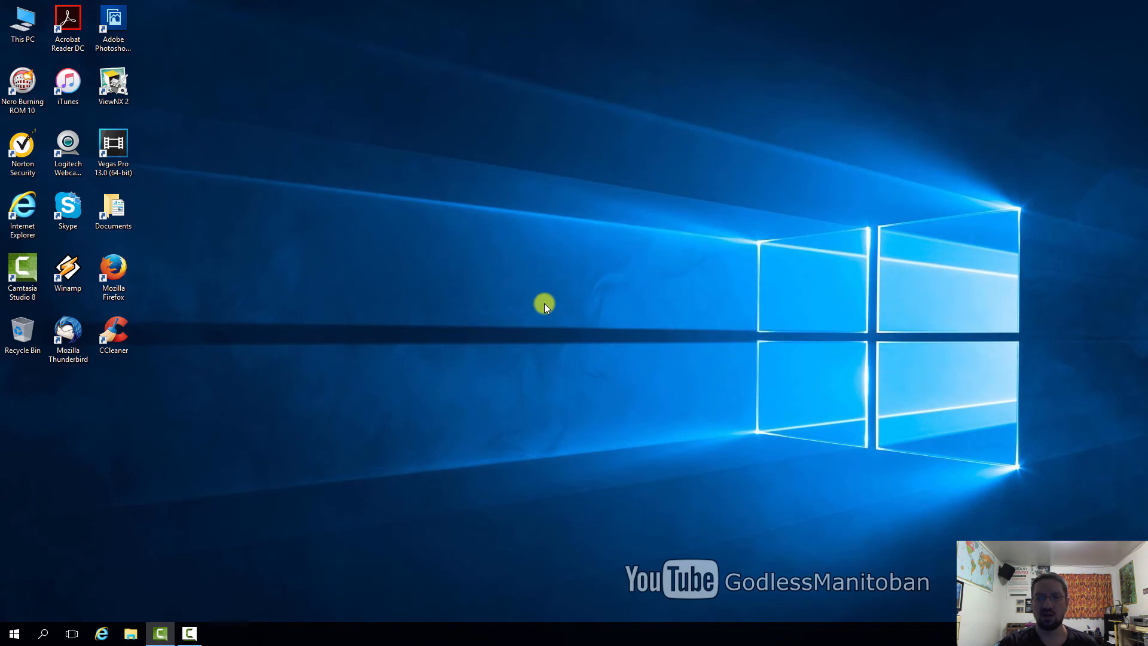